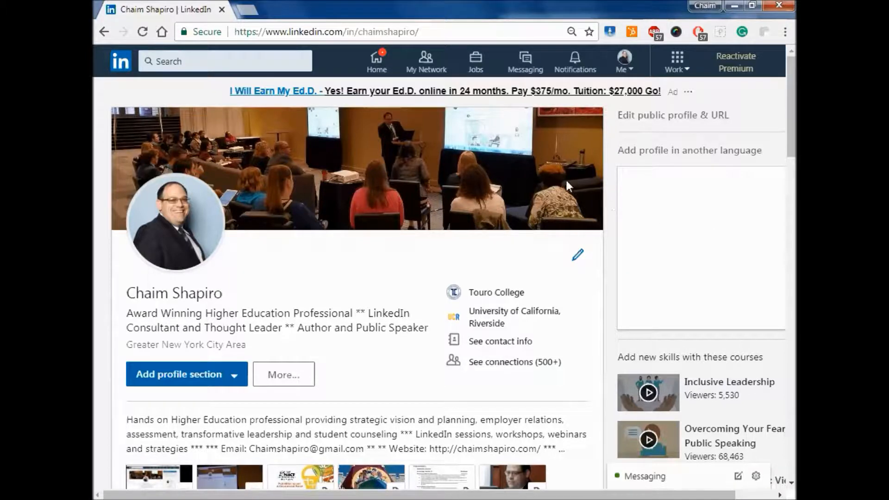
mouse_move(625, 69)
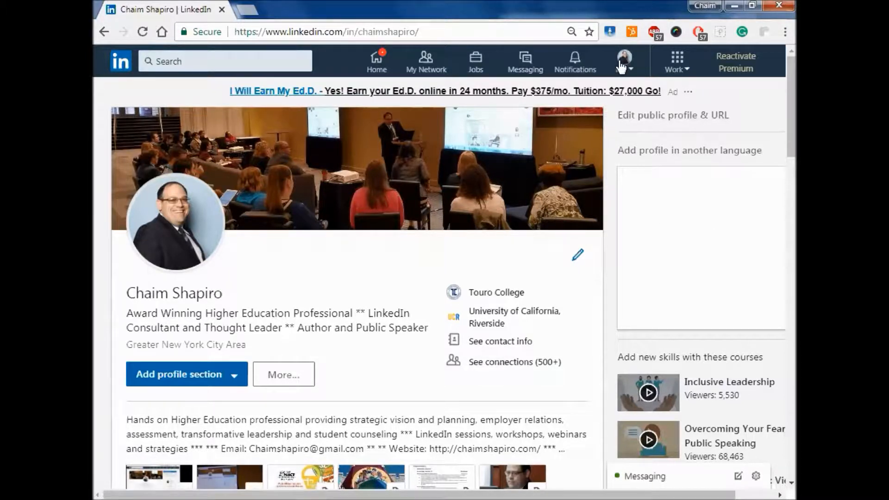
mouse_move(661, 122)
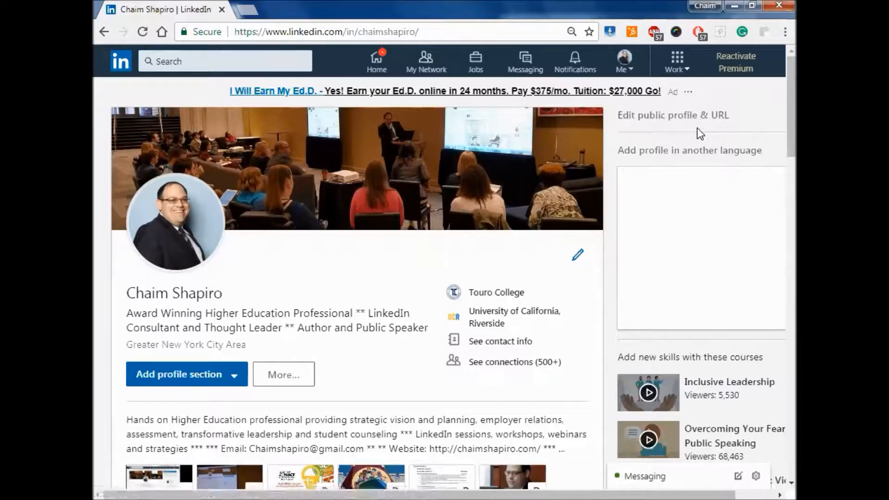
Open the public profile settings and make the custom profile URL editable.
click(671, 115)
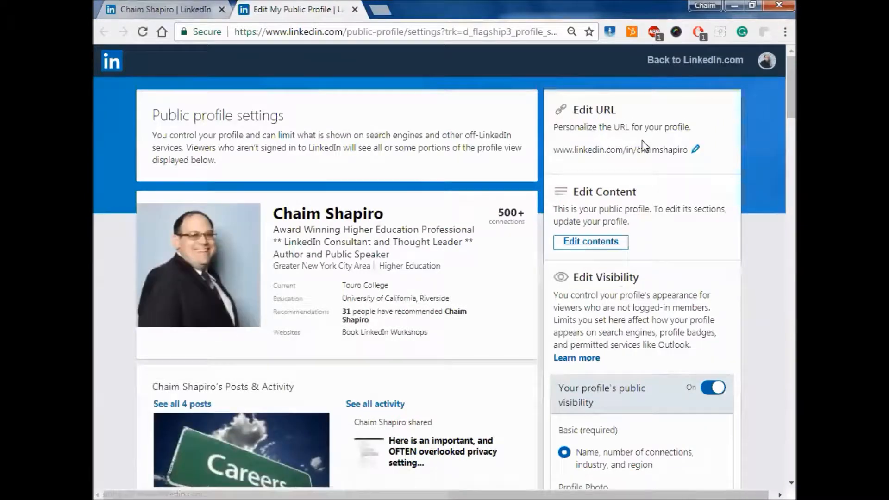
mouse_move(618, 112)
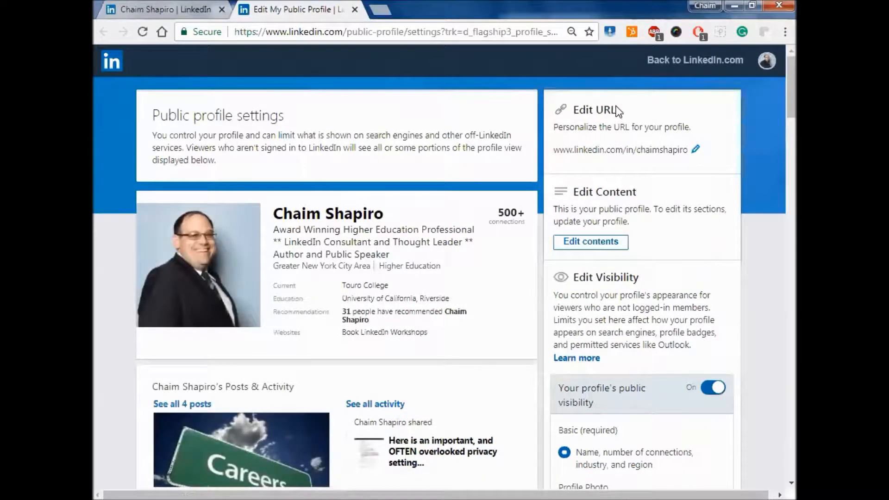
double_click(606, 109)
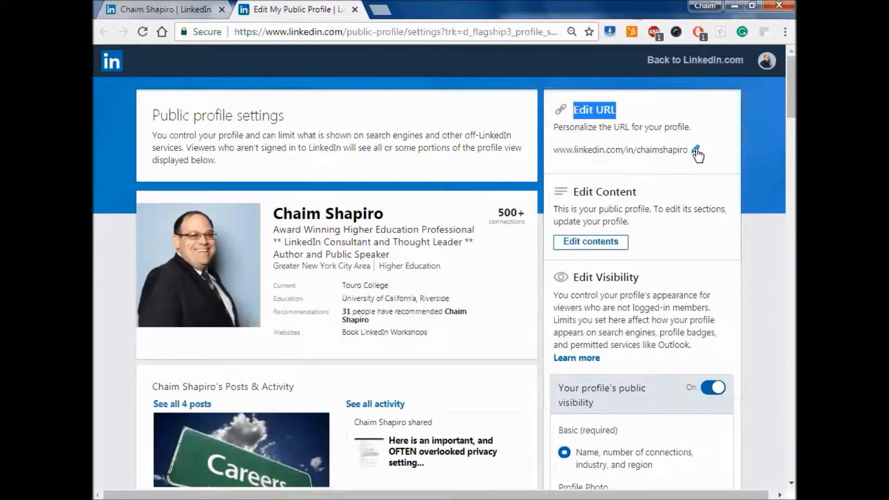
click(693, 152)
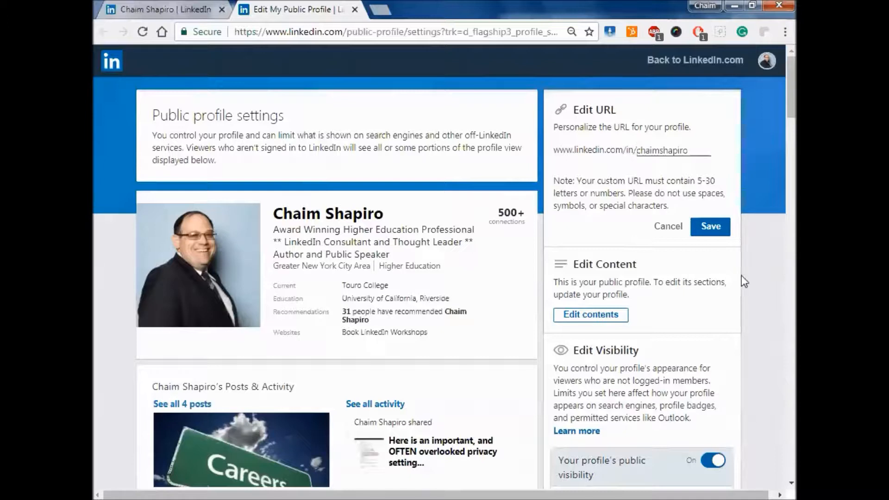
Cancel the Edit URL box, keeping the existing custom profile URL.
click(659, 151)
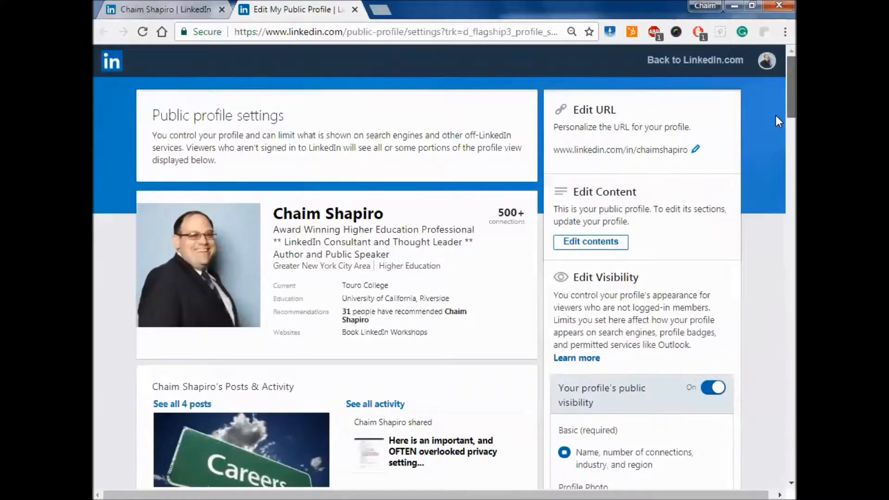
scroll(down, 3)
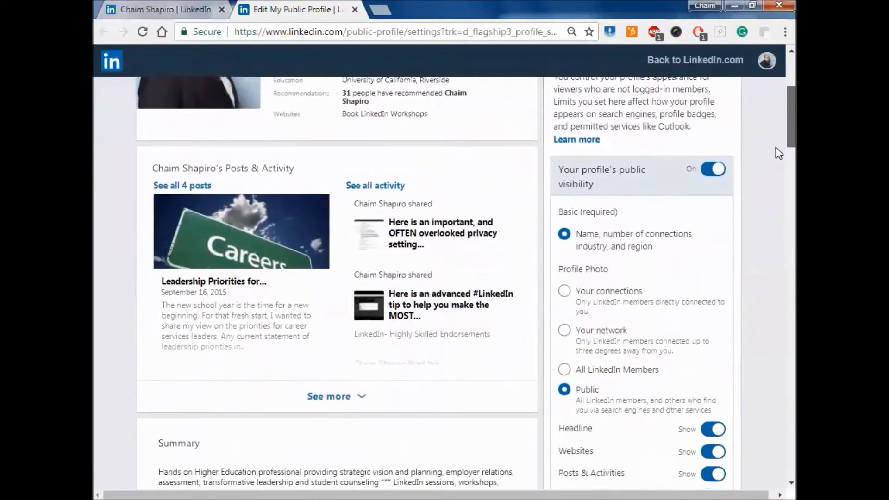
scroll(down, 3)
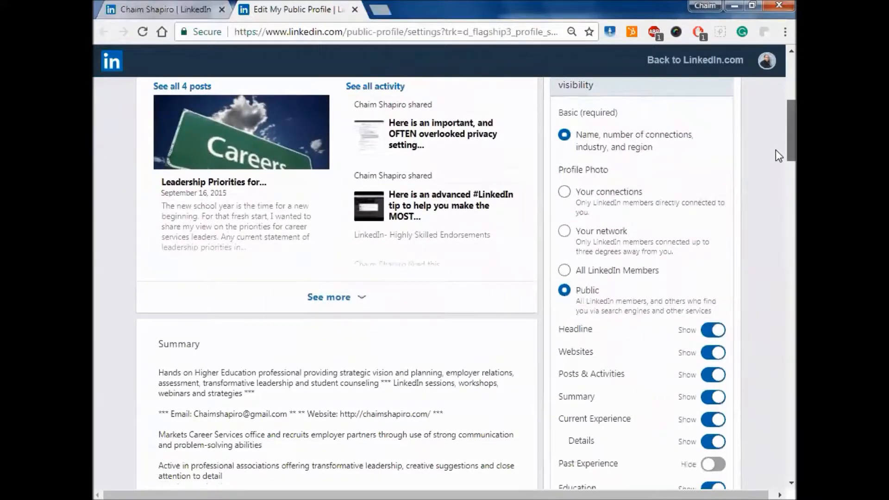
scroll(down, 3)
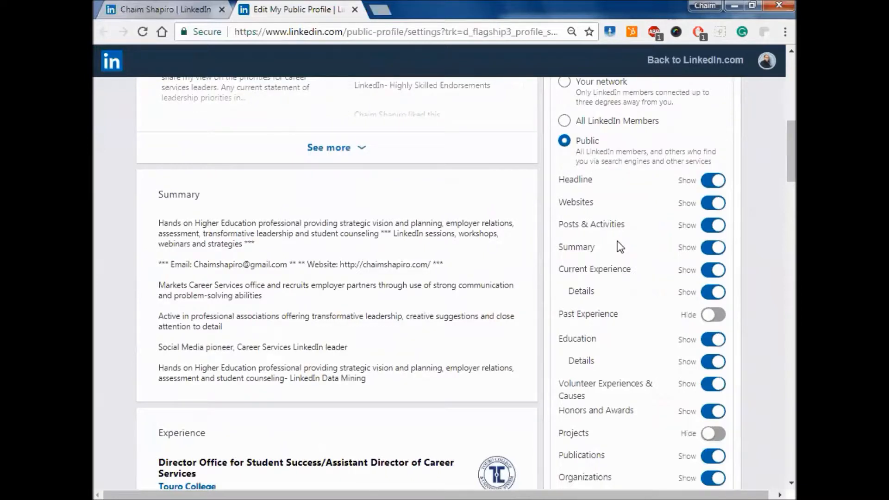
mouse_move(611, 207)
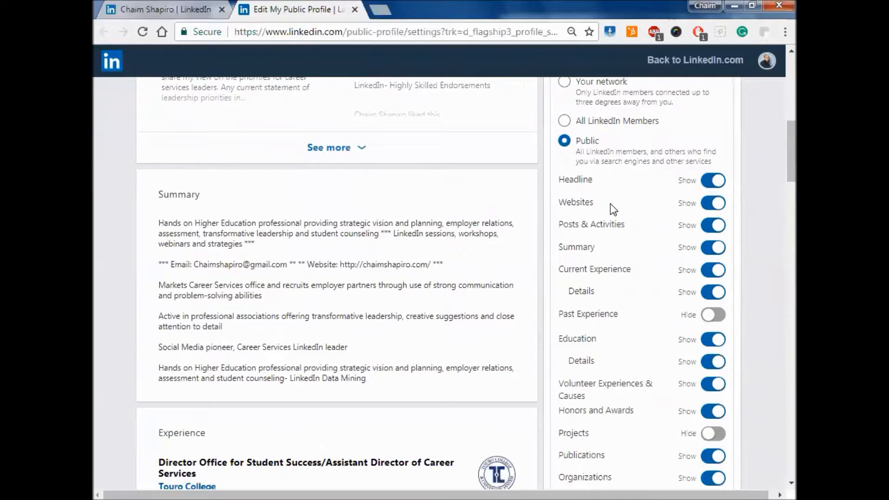
mouse_move(585, 225)
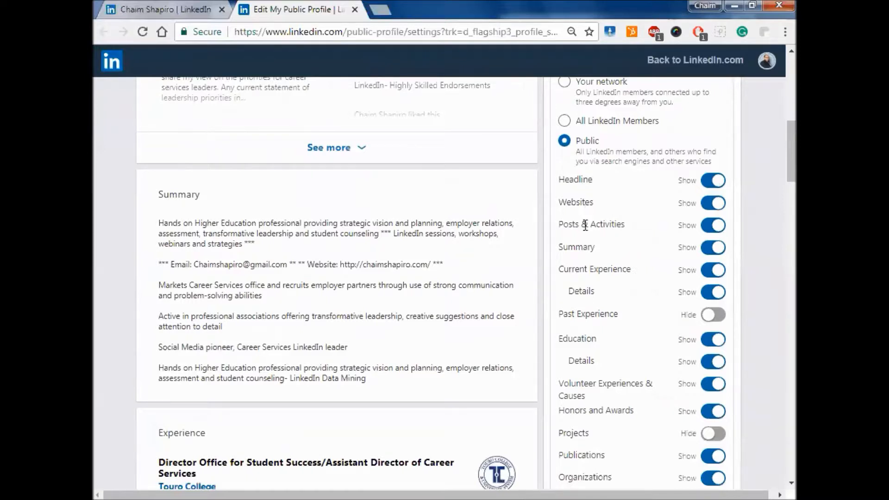
mouse_move(693, 315)
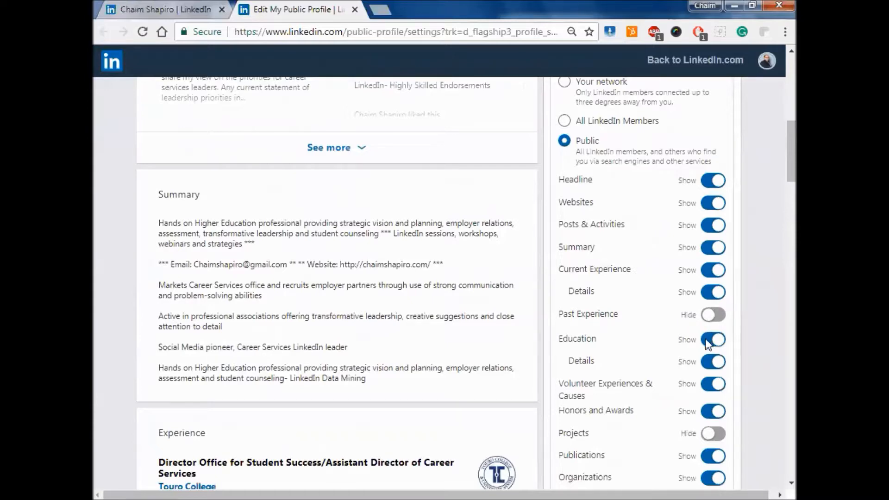
click(713, 339)
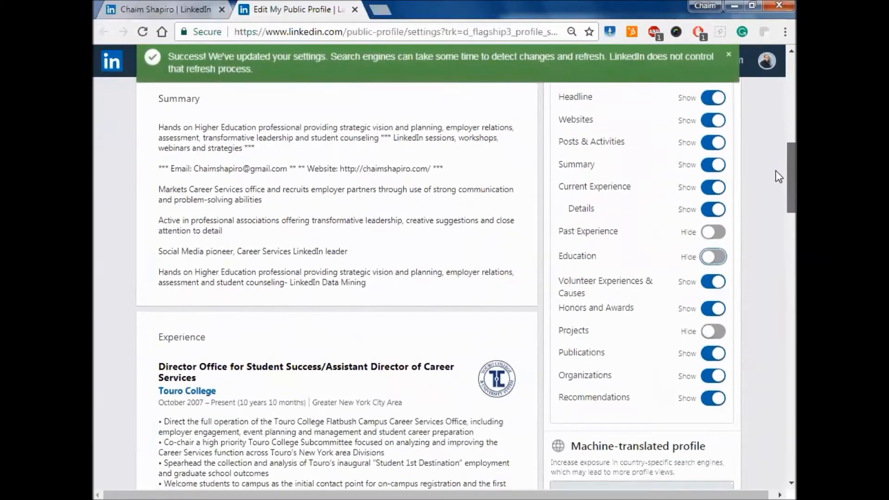
scroll(down, 3)
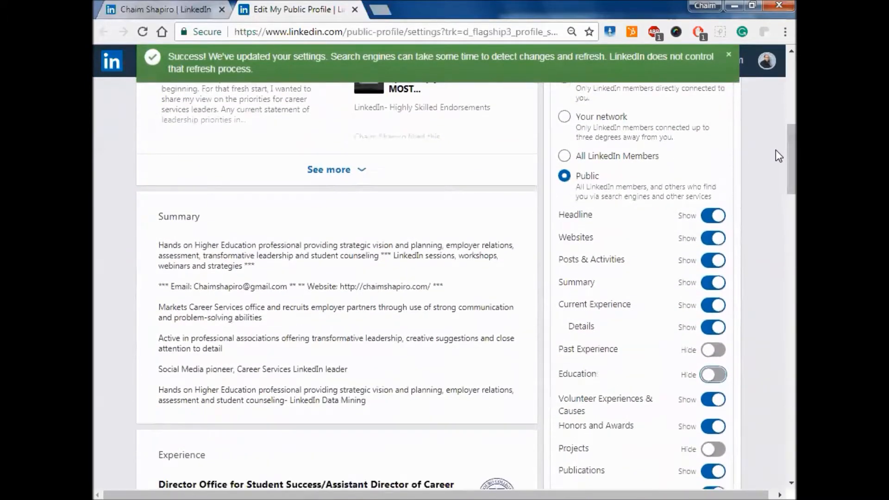
click(713, 375)
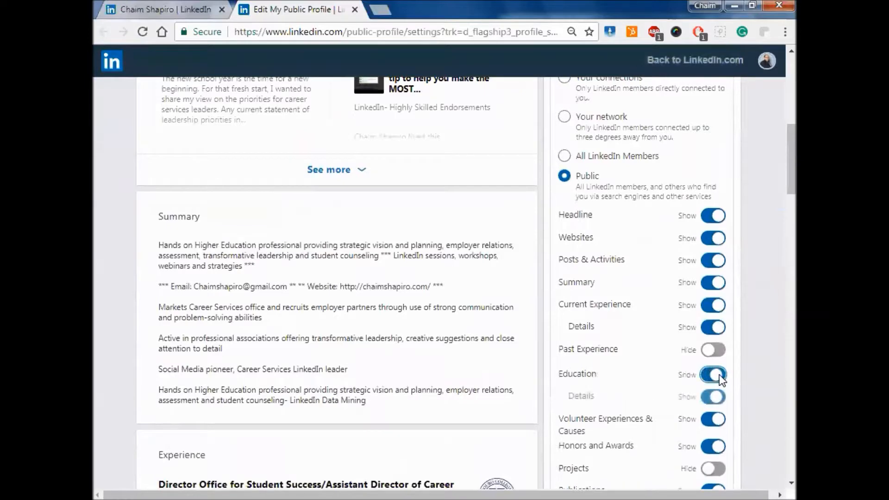
click(713, 375)
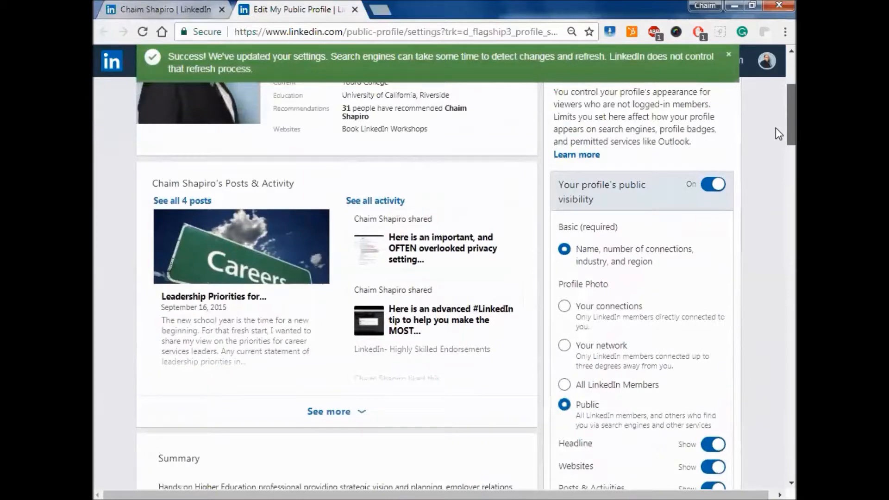
Close the green success banner and confirm Profile Photo visibility is set to Public.
click(728, 54)
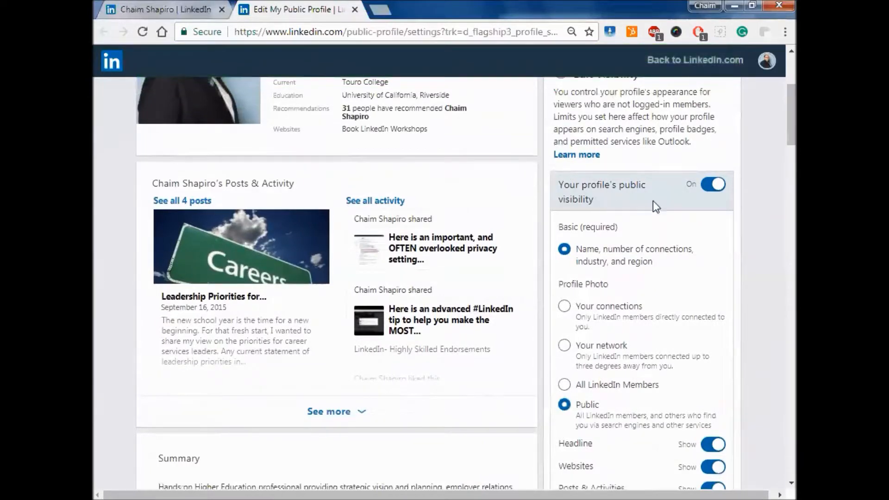
mouse_move(711, 195)
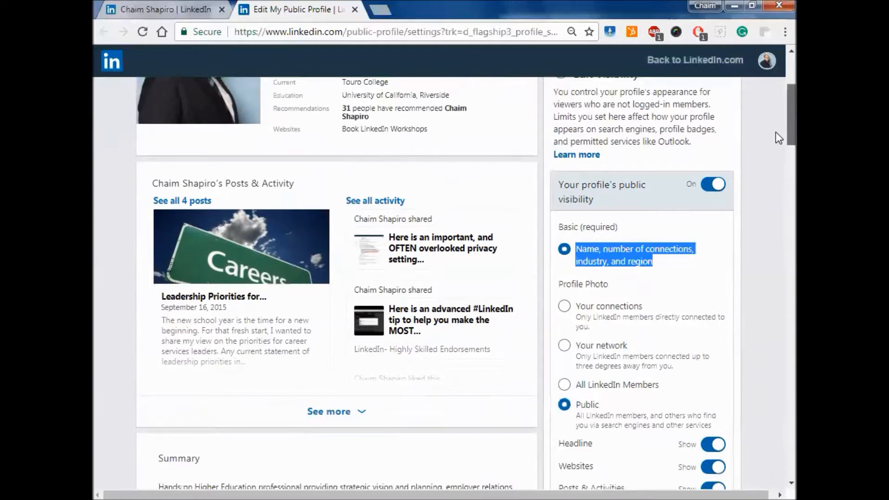
scroll(down, 3)
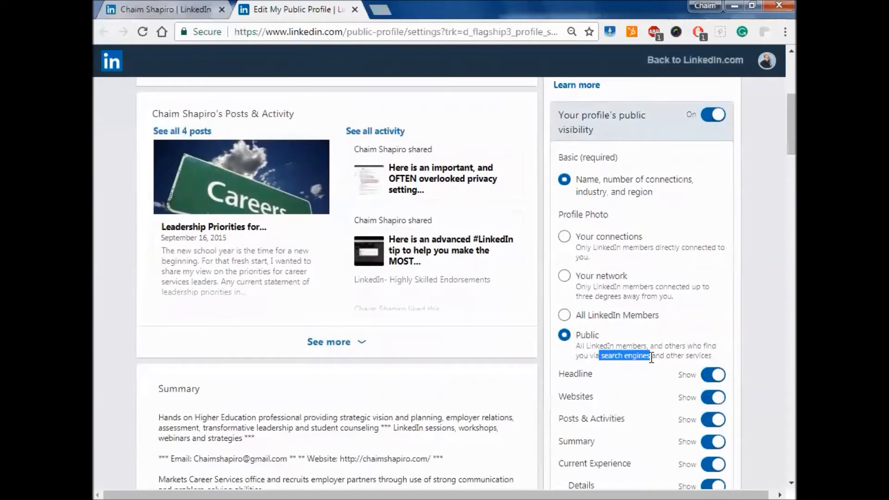
scroll(up, 3)
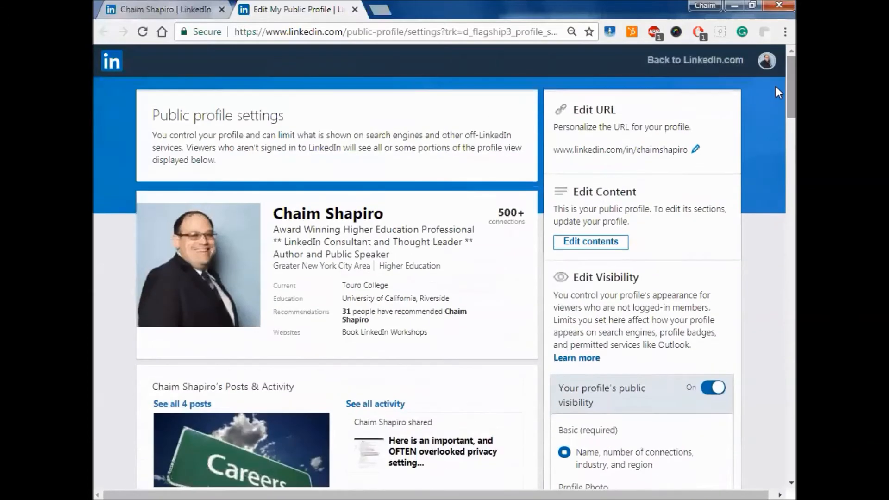
mouse_move(332, 254)
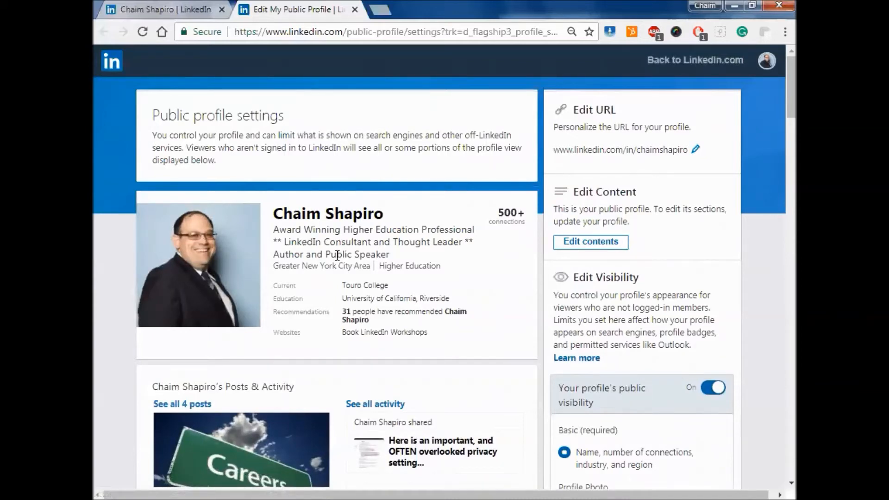
mouse_move(778, 146)
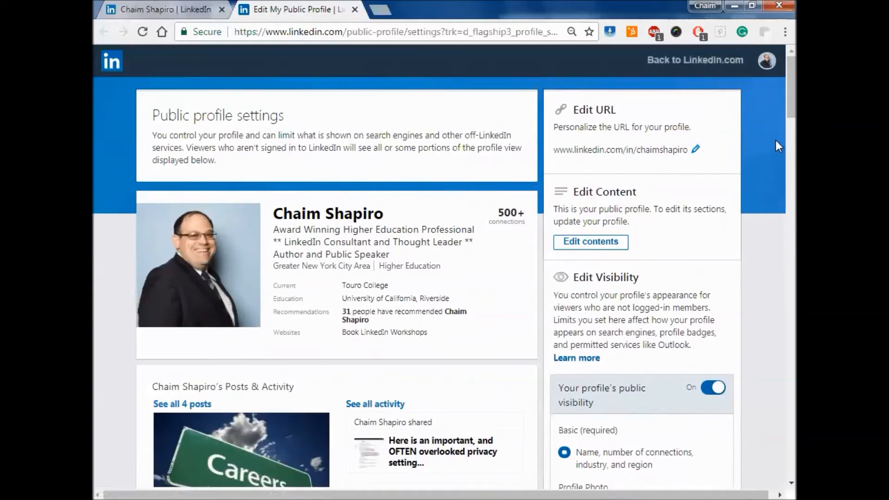
scroll(down, 3)
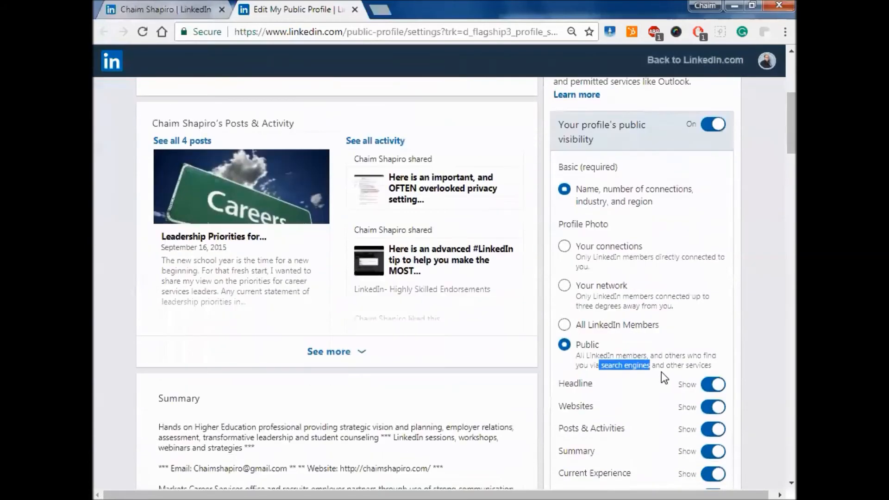